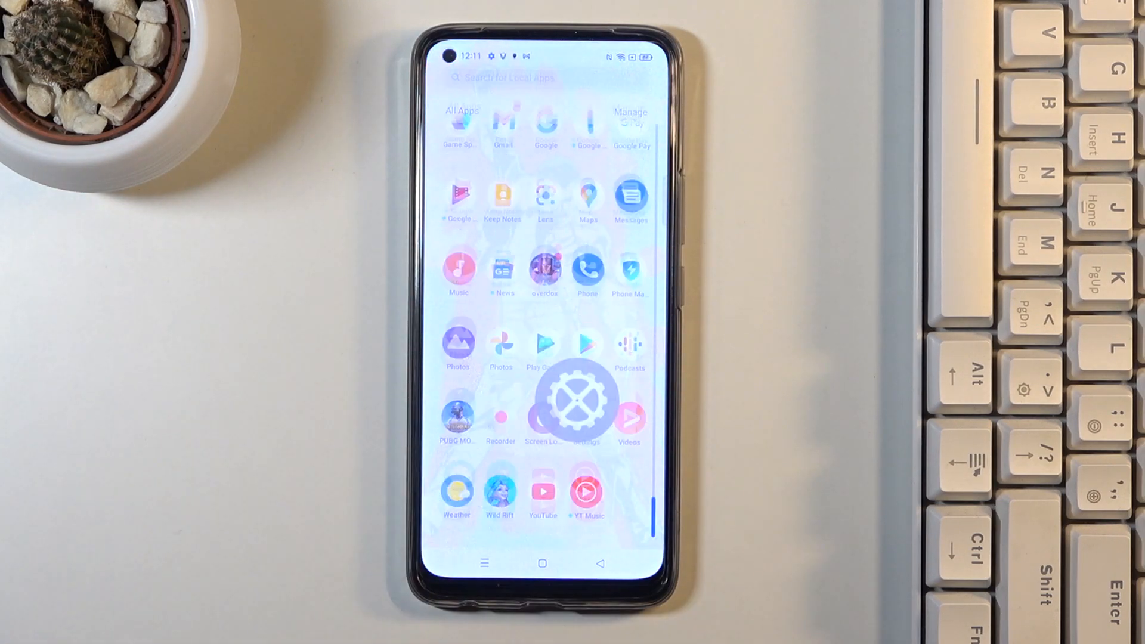
- Go to Settings > Users & accounts to see the signed-in Google account
left_click(587, 405)
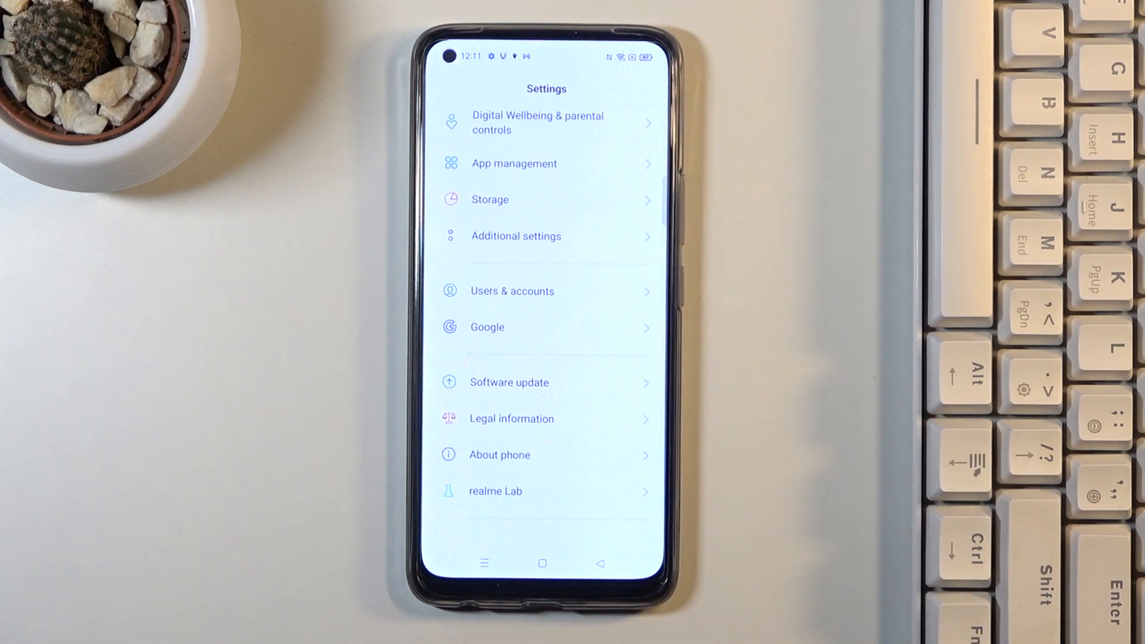
scroll("down", 3)
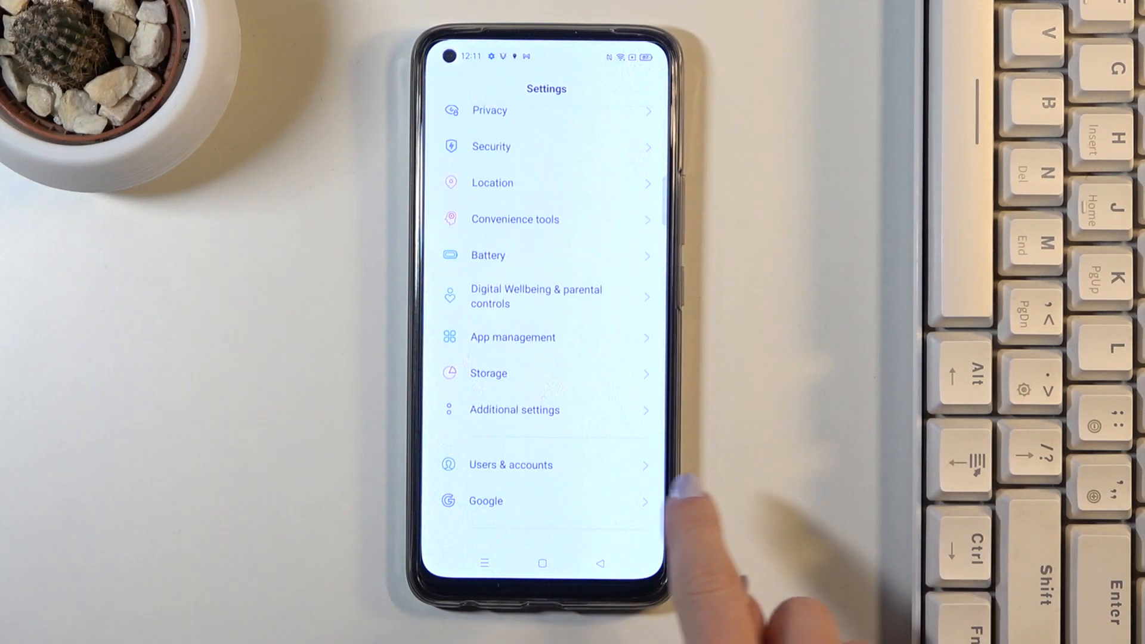
left_click(511, 465)
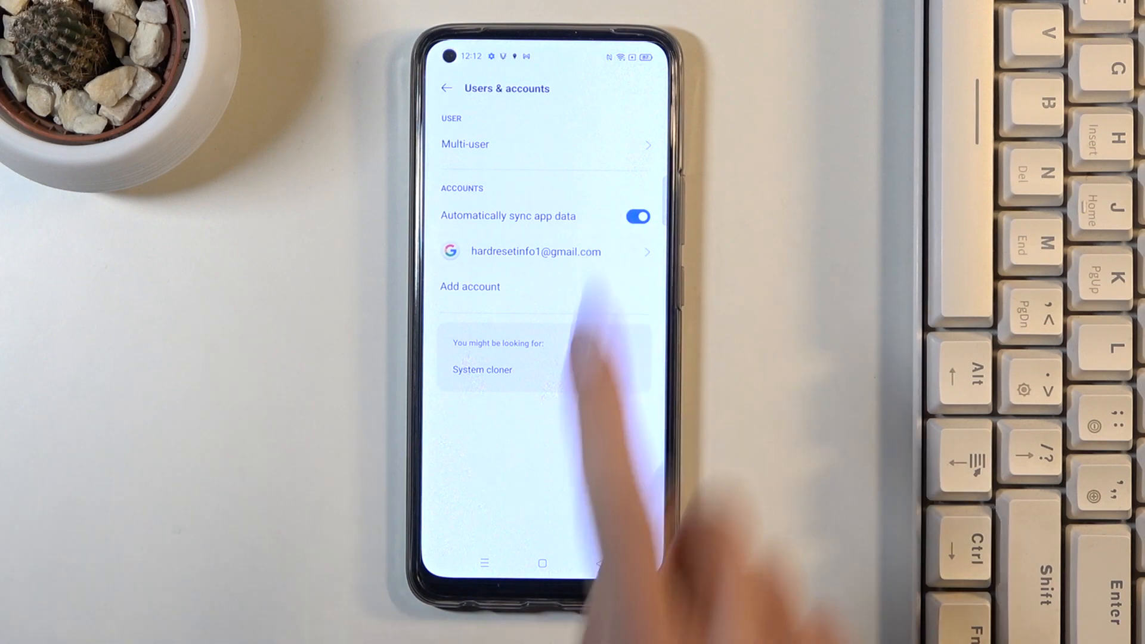
- Choose Remove account for the Google account and confirm, reaching the device-protection warning
left_click(536, 252)
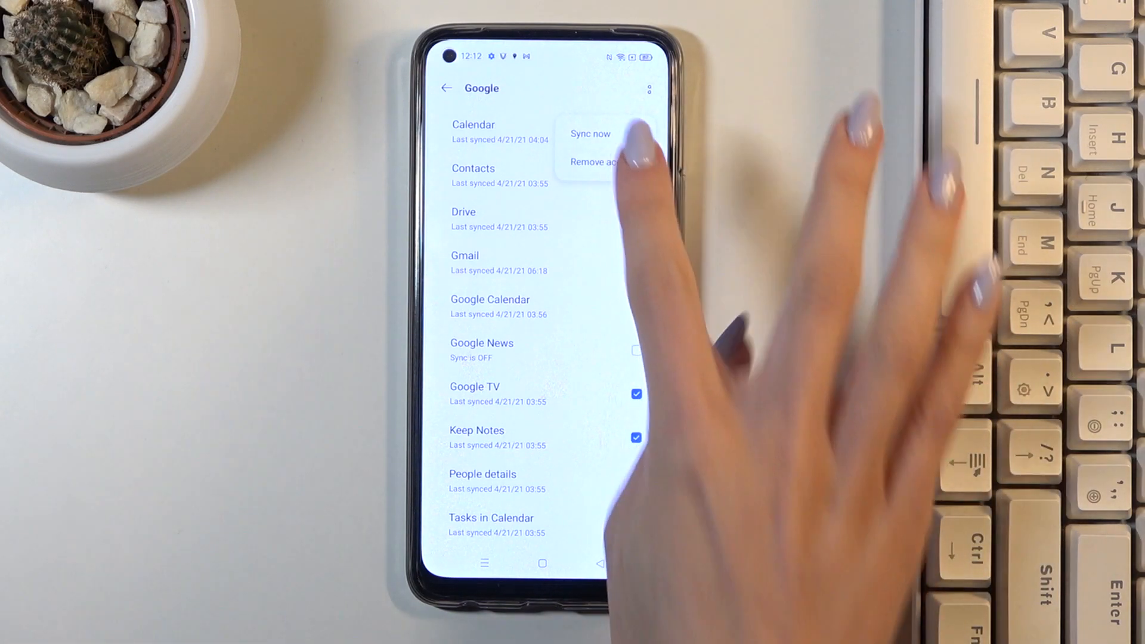
left_click(596, 161)
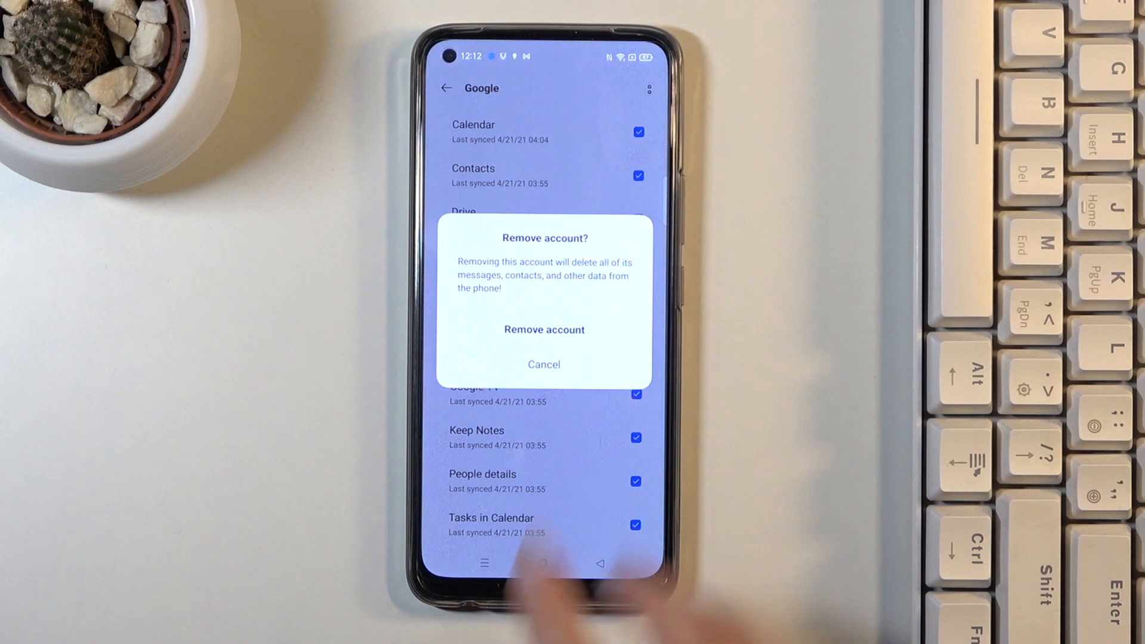
left_click(544, 329)
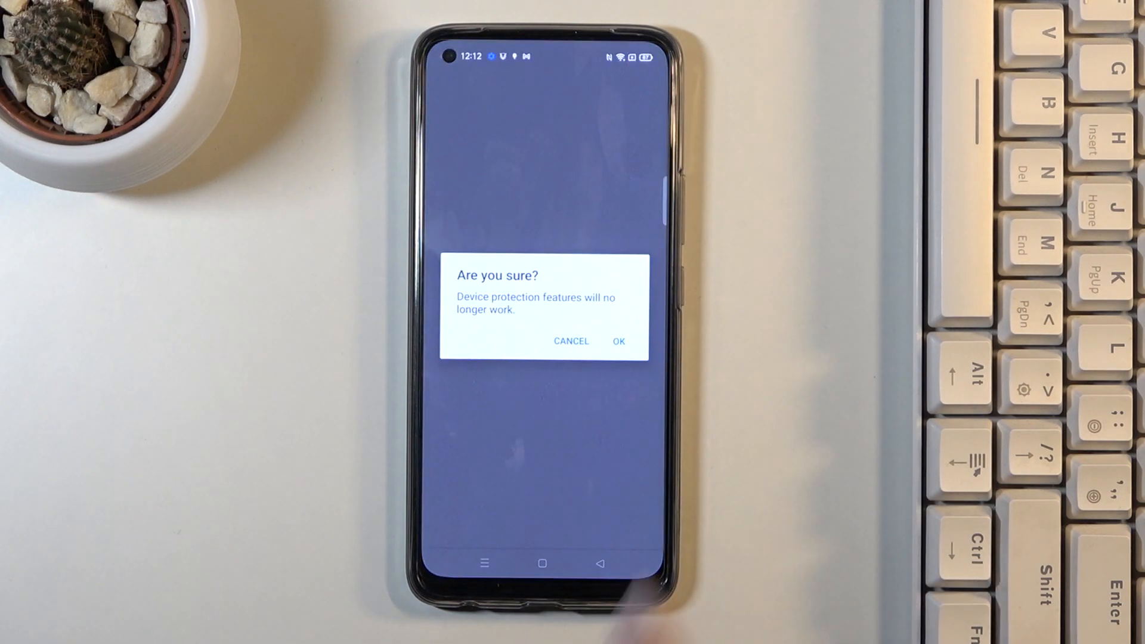
- Accept the device-protection warning and enter the lock screen password to remove the account
left_click(619, 341)
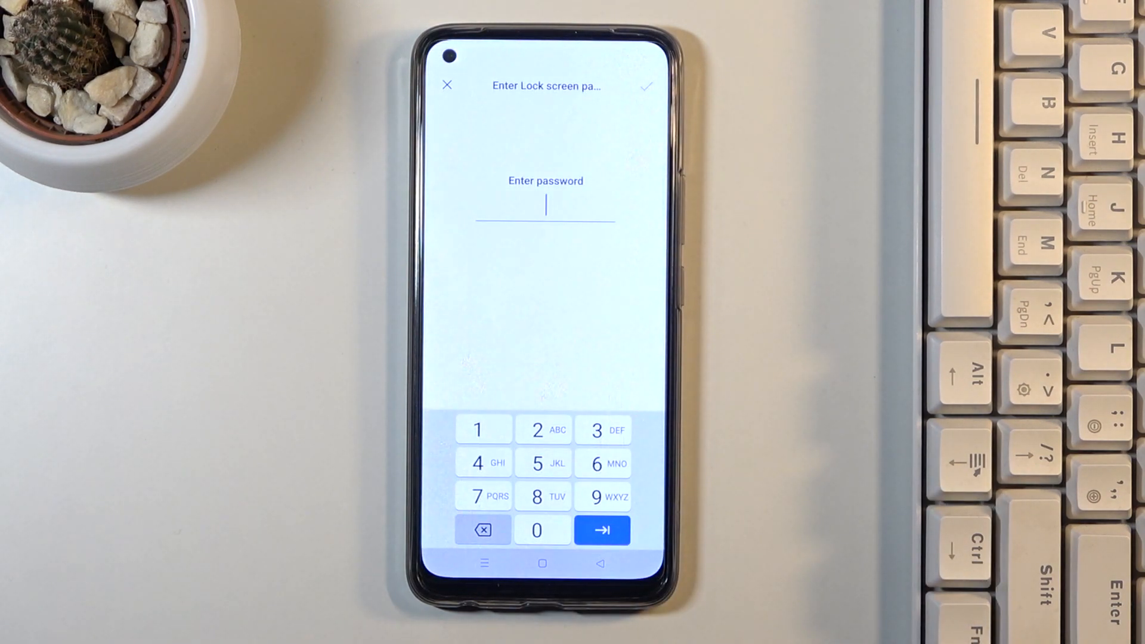
left_click(544, 428)
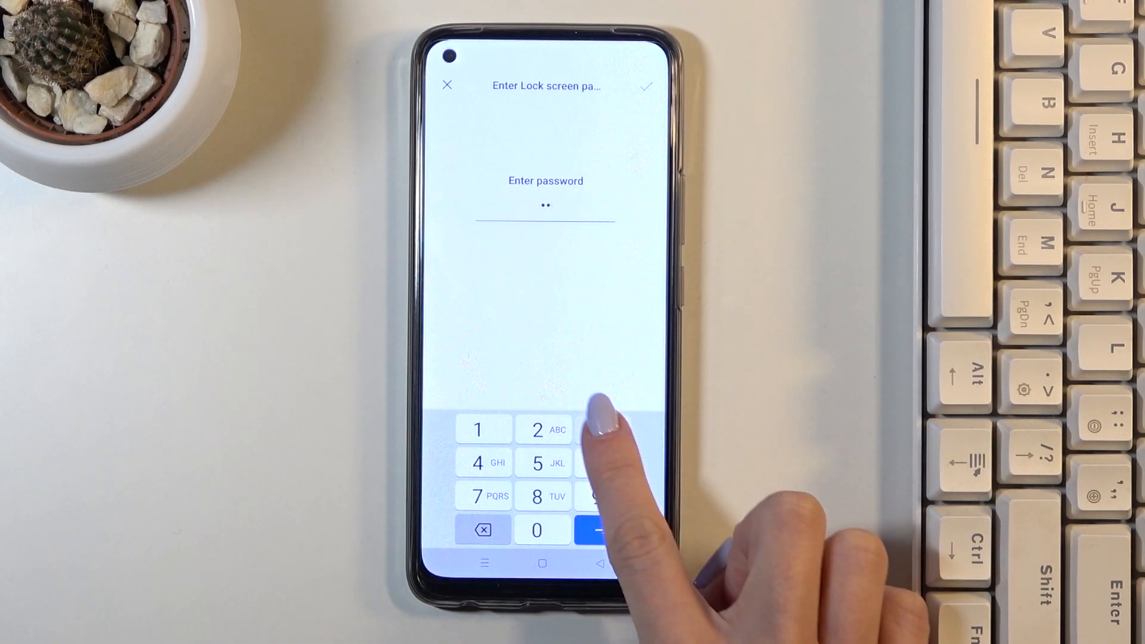
left_click(602, 462)
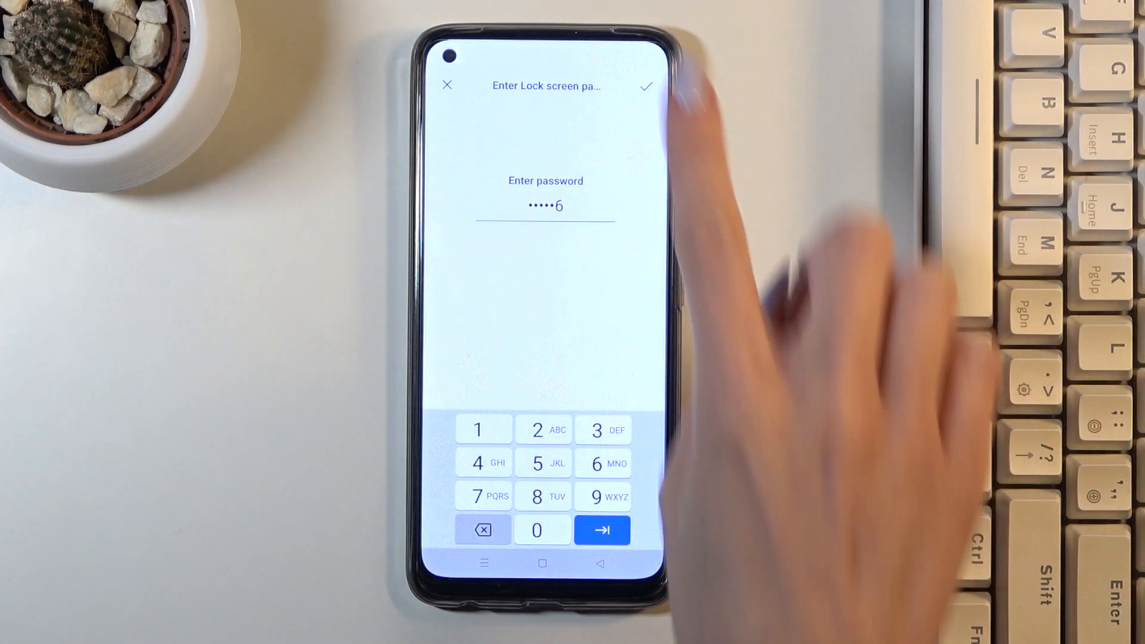
left_click(601, 530)
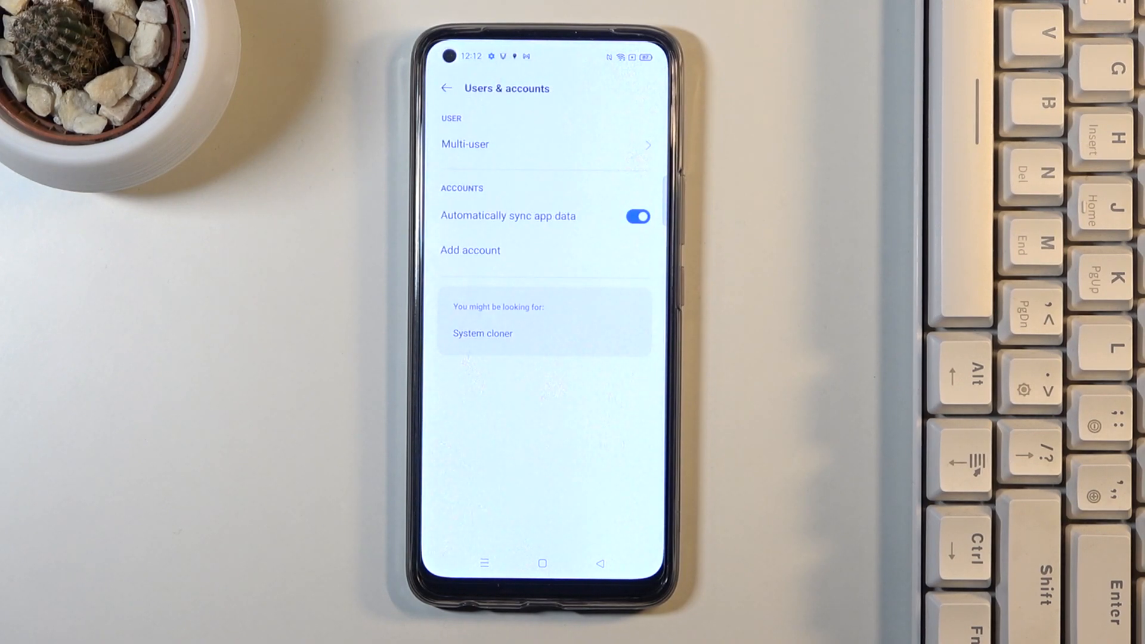
- From Users & accounts, add a new account of type Google to reach the sign-in screen
left_click(446, 87)
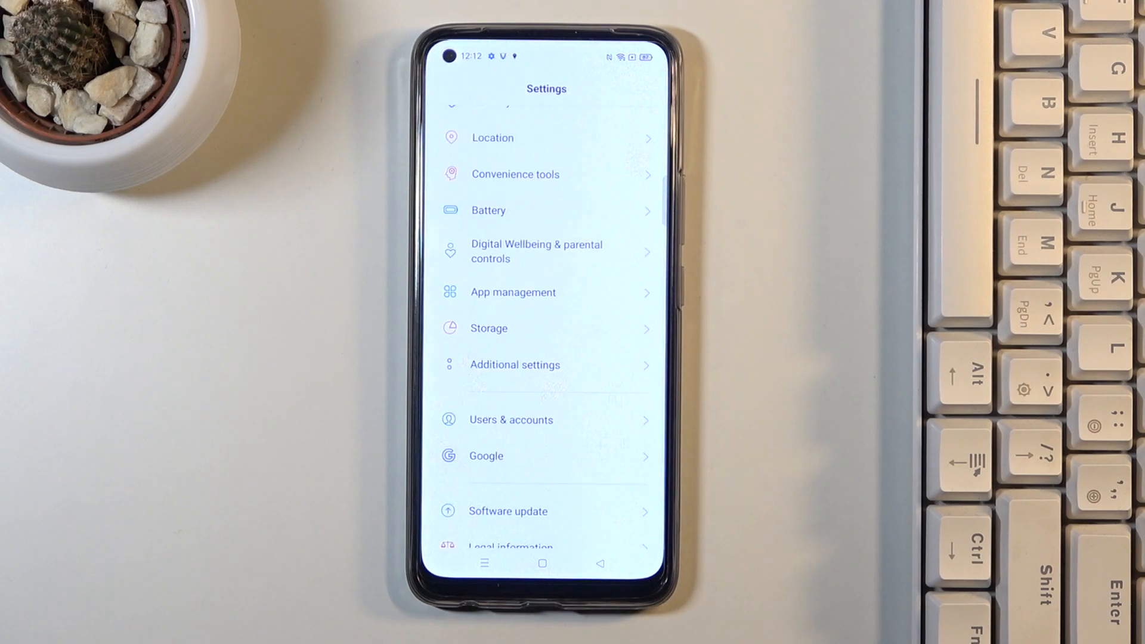
left_click(510, 419)
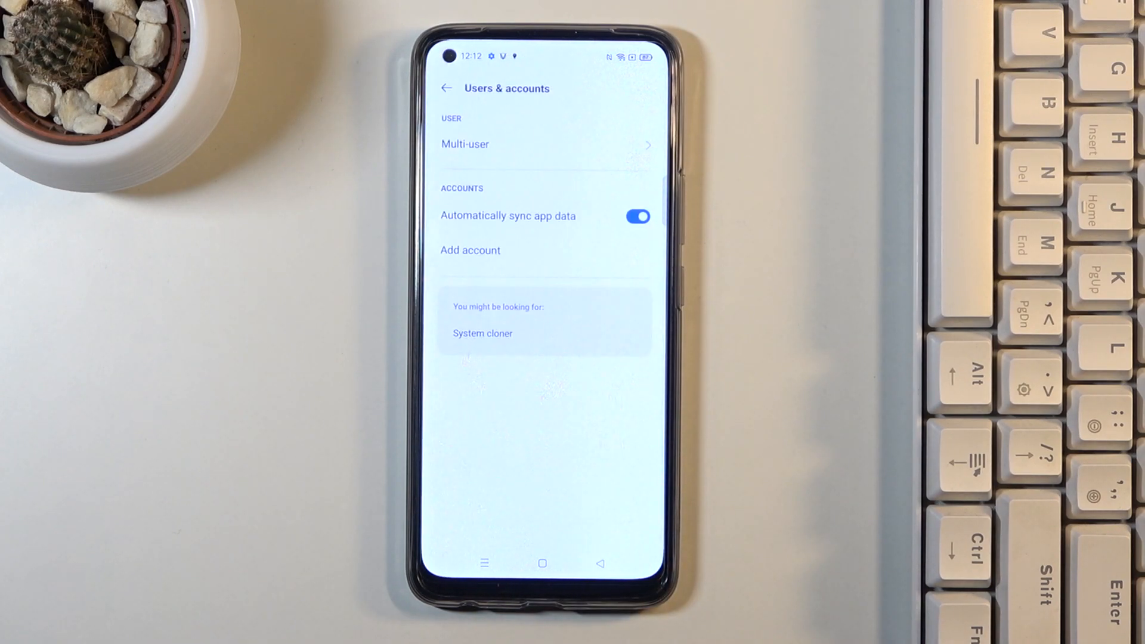
left_click(471, 249)
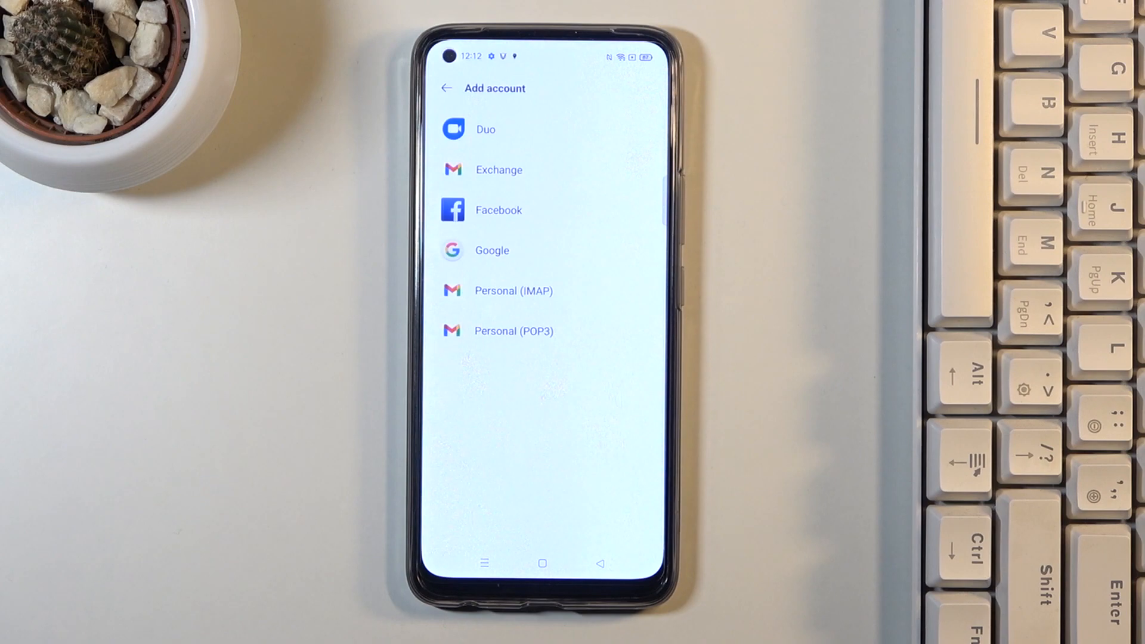
left_click(446, 87)
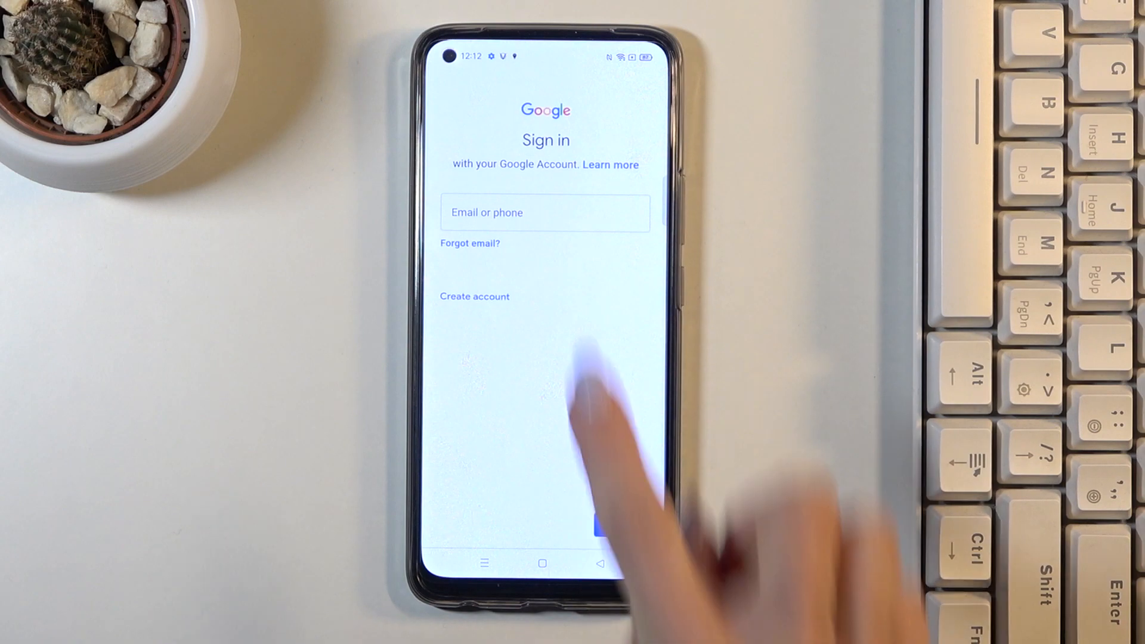
- Enter the Google account email, then its password, submitting each with Next
left_click(545, 212)
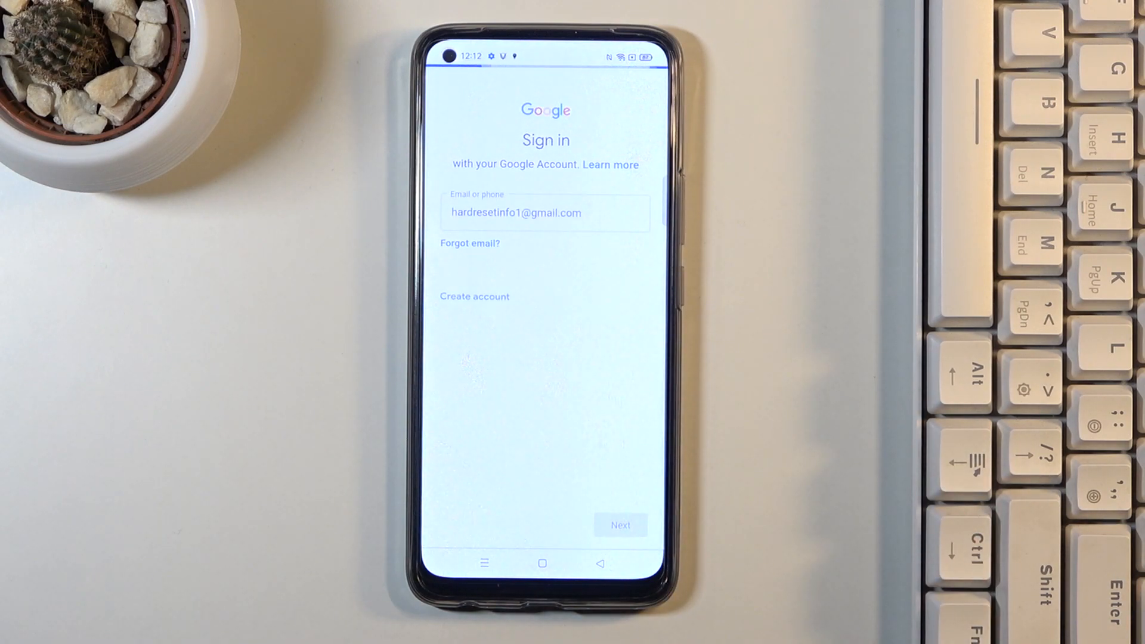
left_click(621, 526)
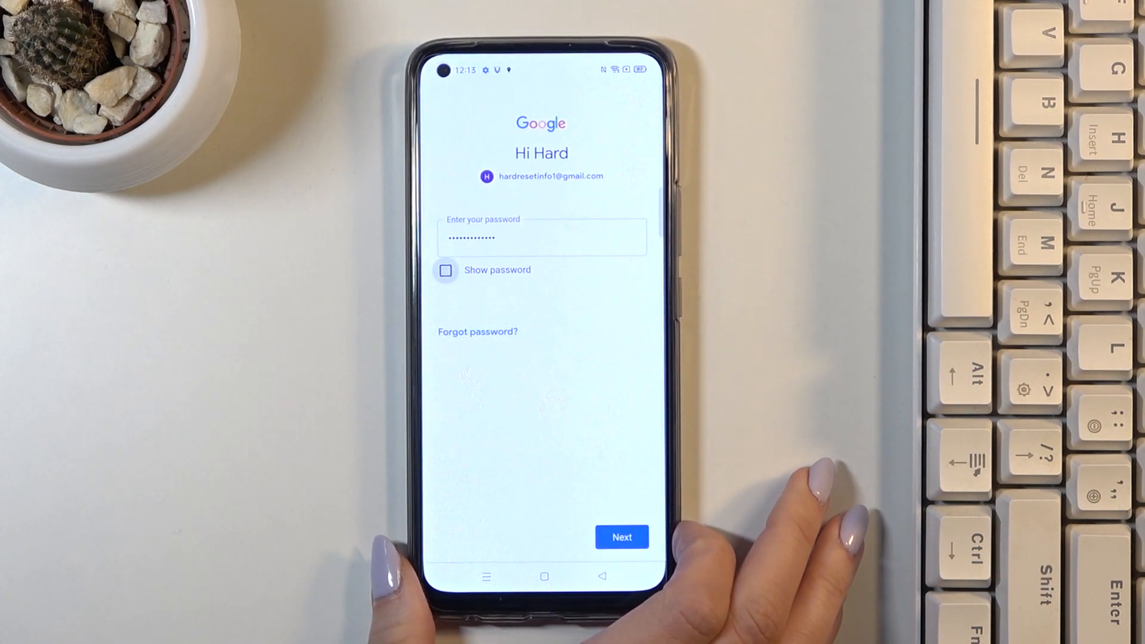
left_click(622, 537)
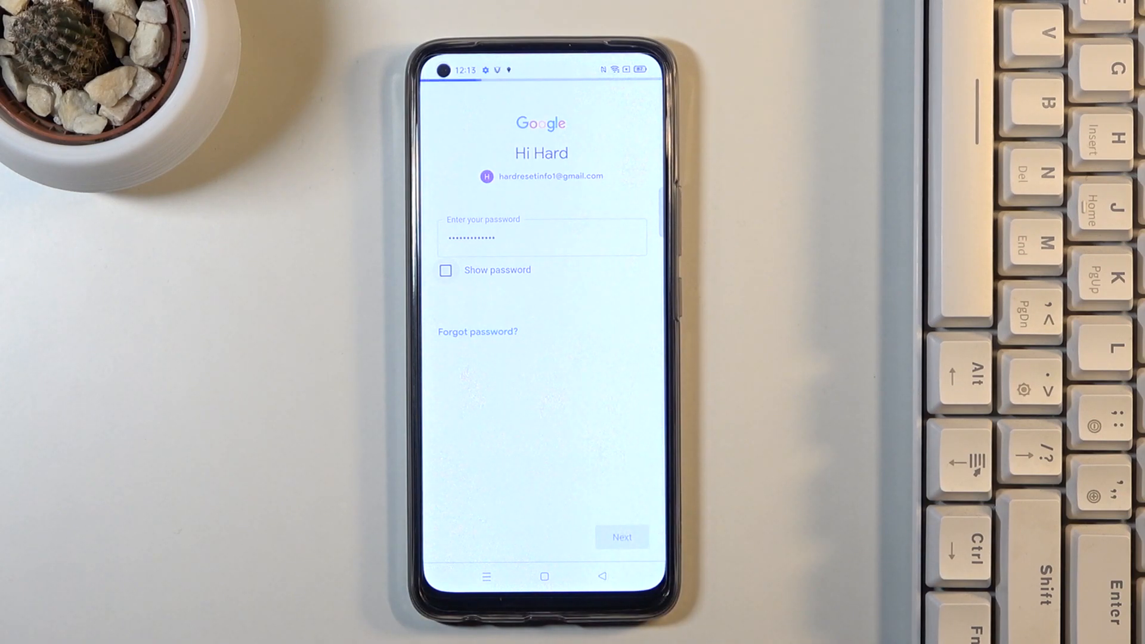
- Agree to the terms of service and accept Google services, returning the account to Users & accounts
left_click(622, 537)
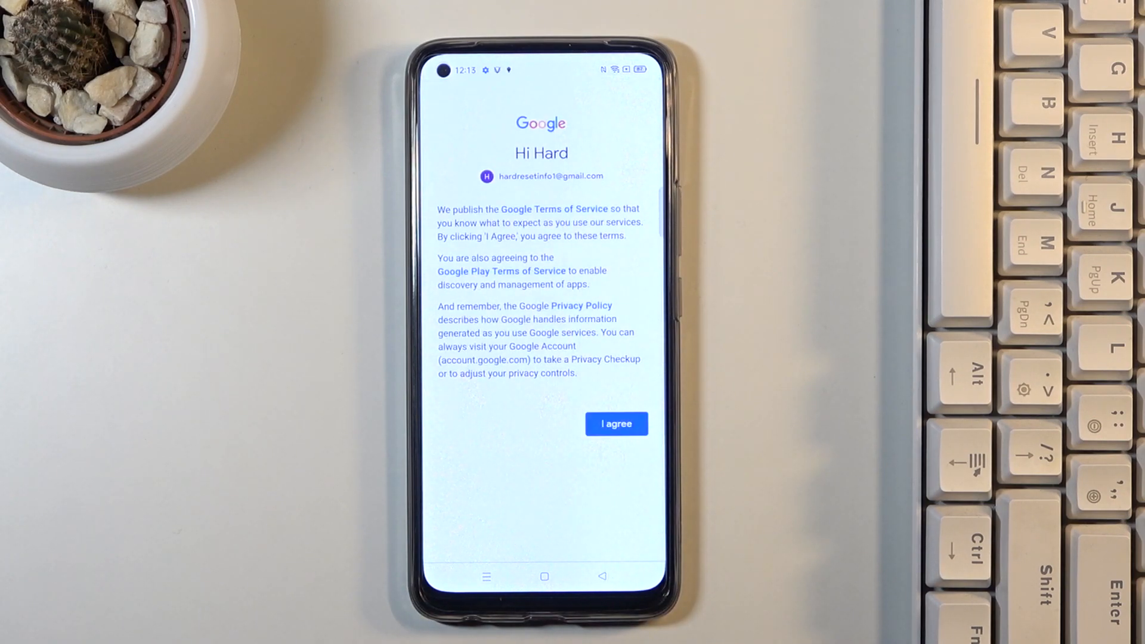
left_click(616, 423)
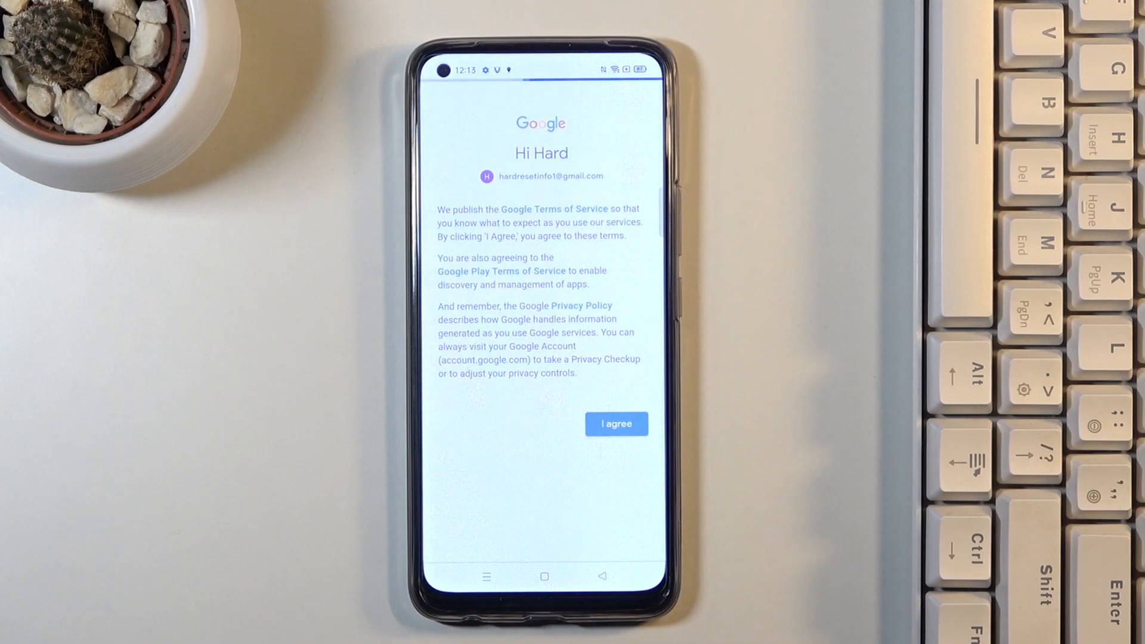
left_click(617, 424)
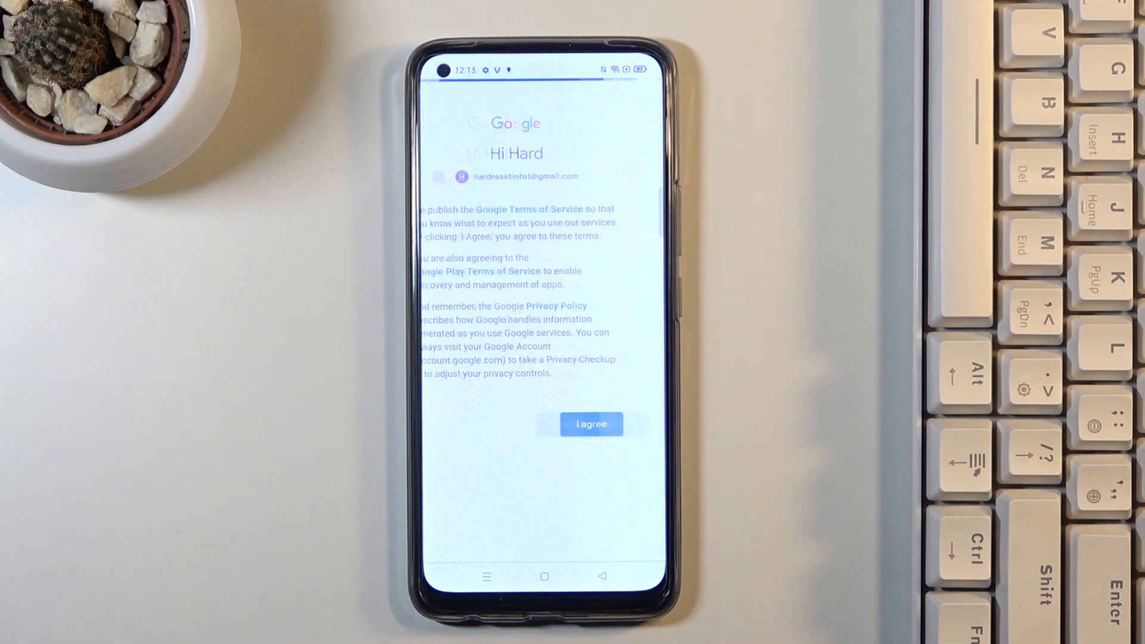
left_click(592, 424)
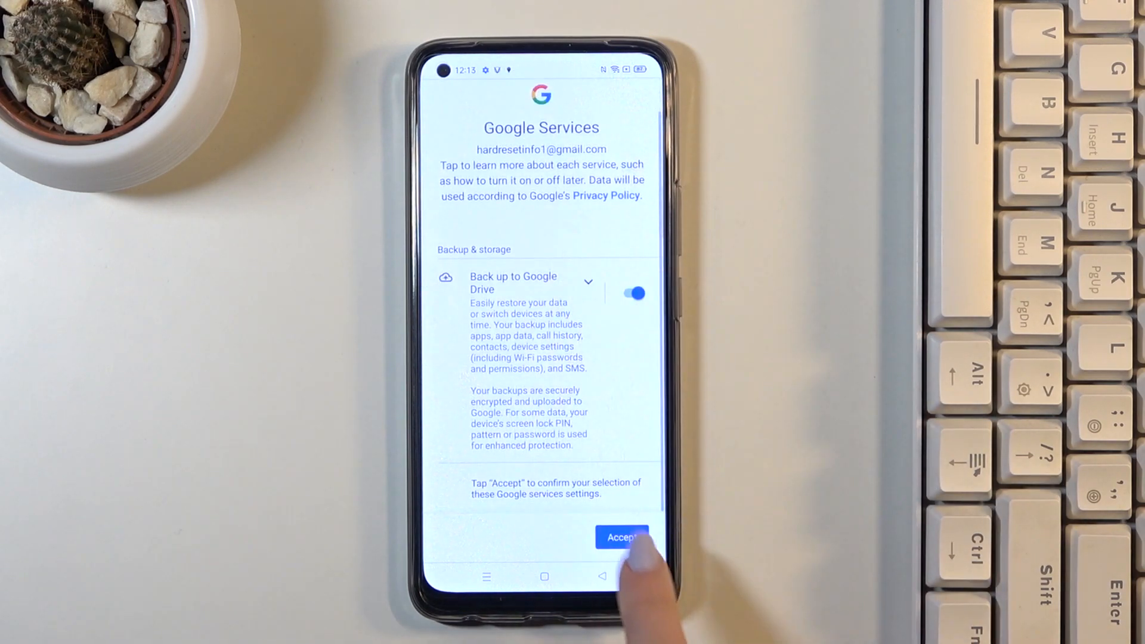
left_click(621, 537)
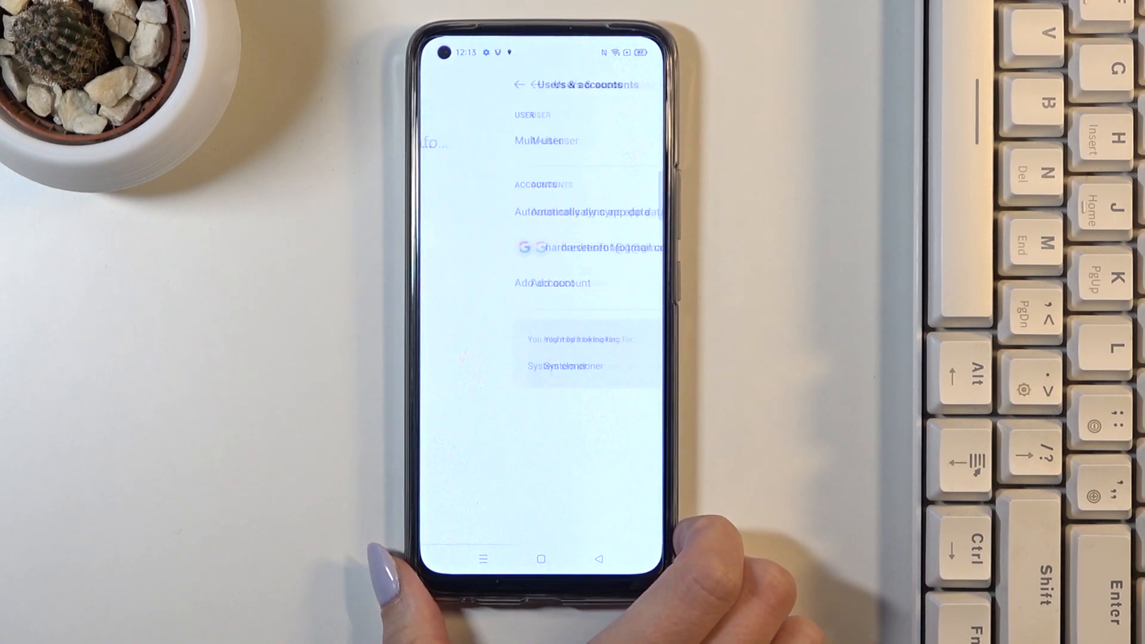